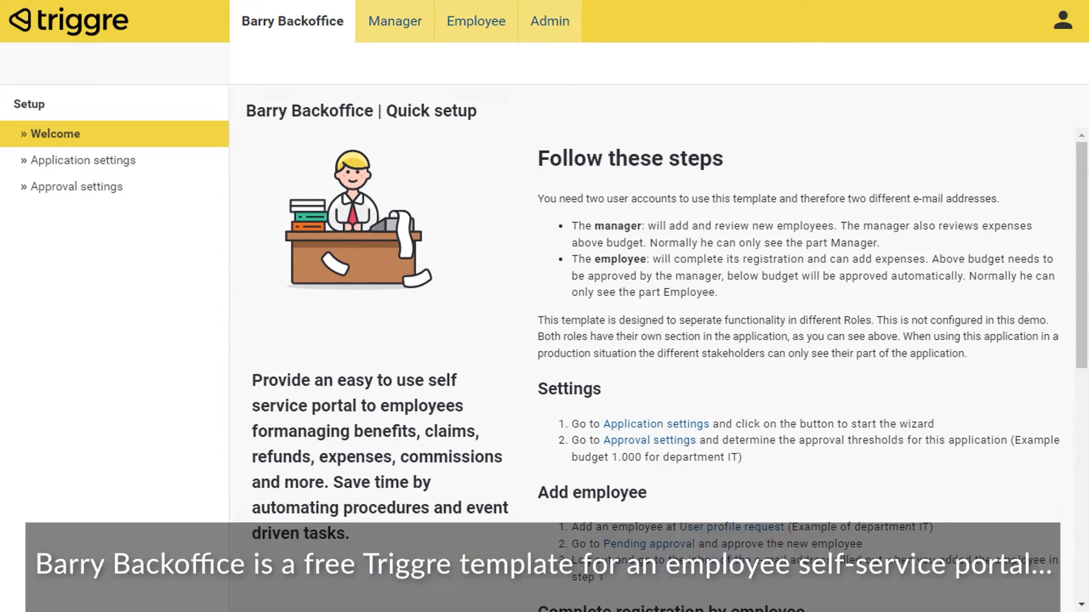
Read through the Welcome quick setup page, then go to Application settings in the Setup menu
scroll("down", 3)
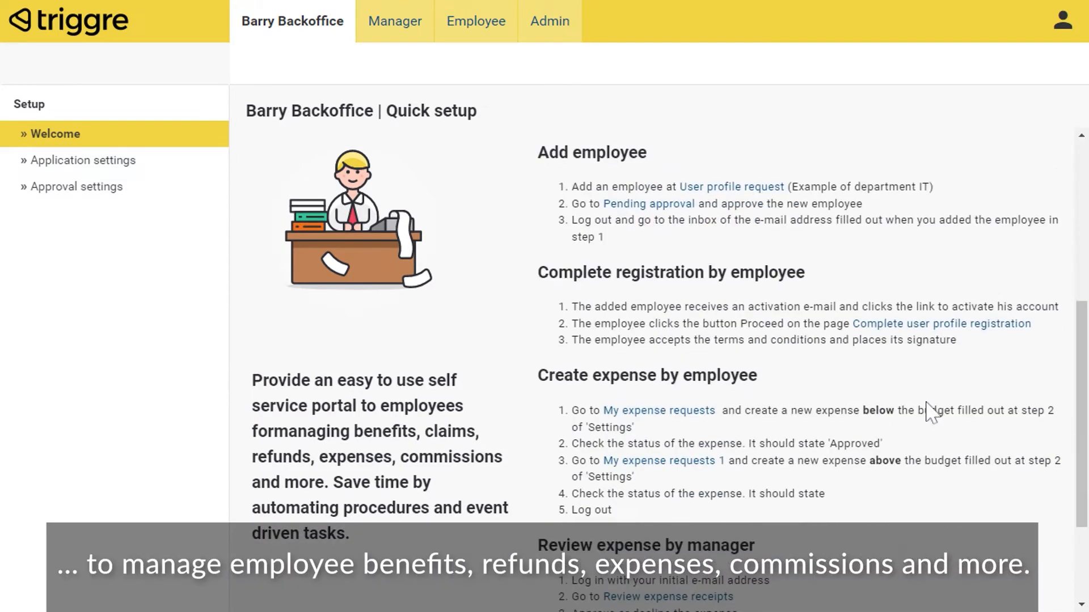
mouse_move(923, 431)
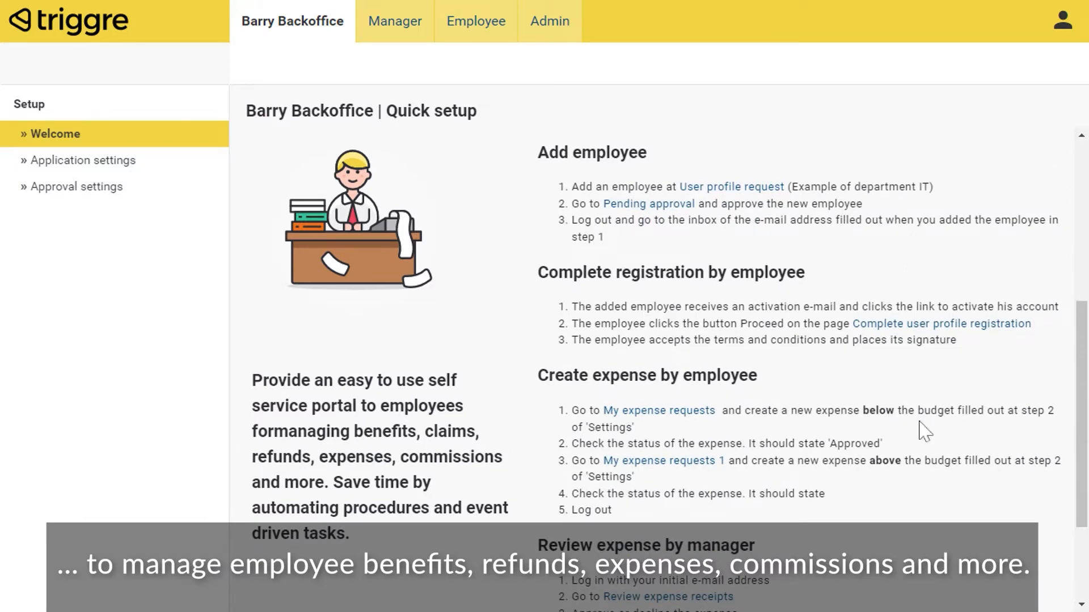
scroll("down", 3)
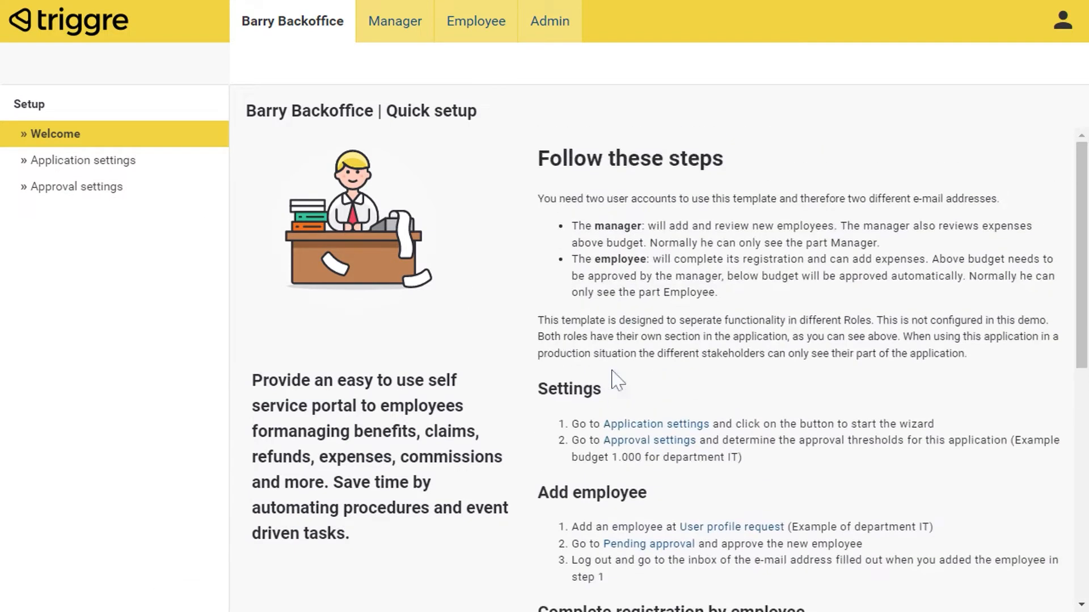
left_click(82, 159)
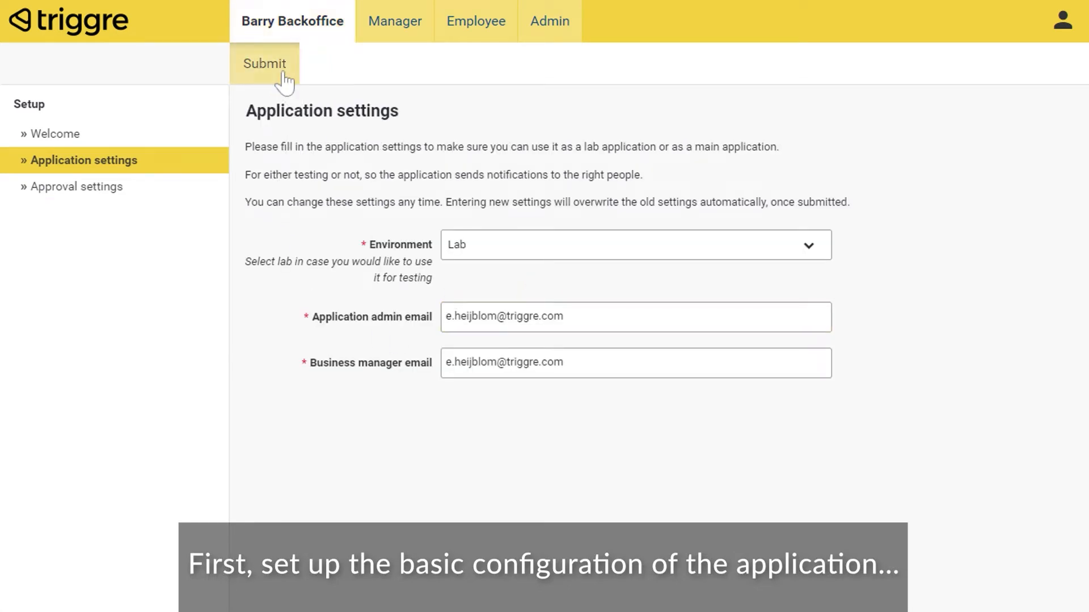
Submit the settings, upload GTC.pdf named 'Terms and conditions 2022' and submit it
left_click(264, 63)
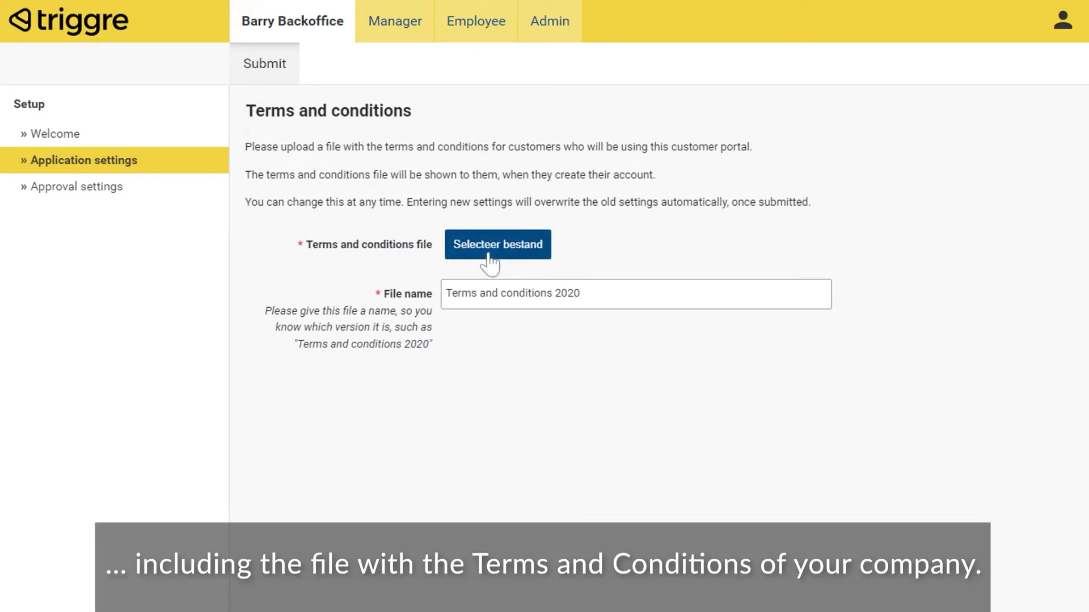
left_click(497, 244)
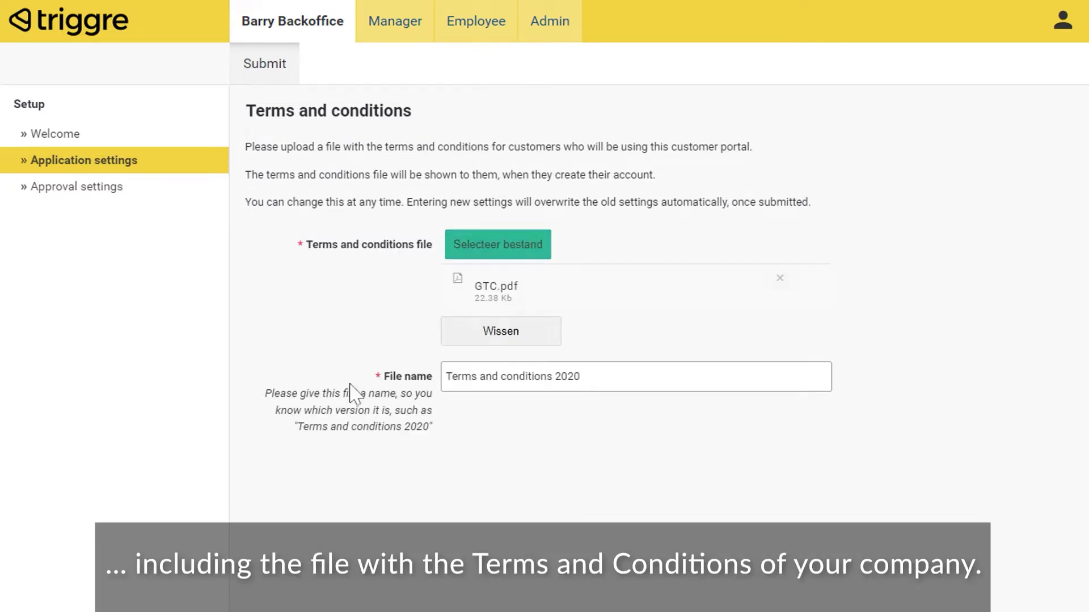
left_click(634, 376)
type("2")
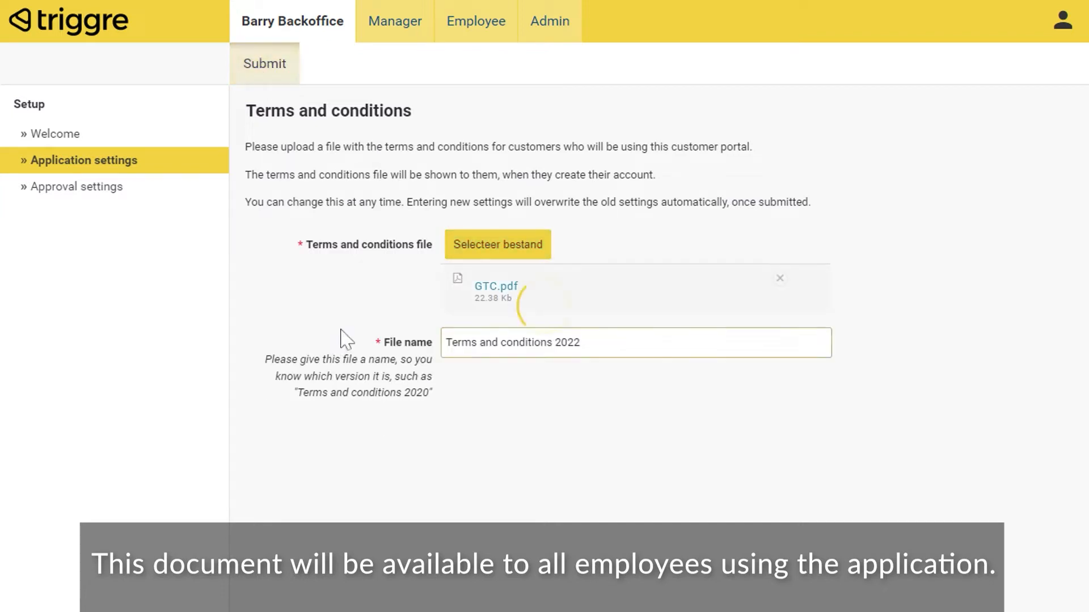
left_click(264, 64)
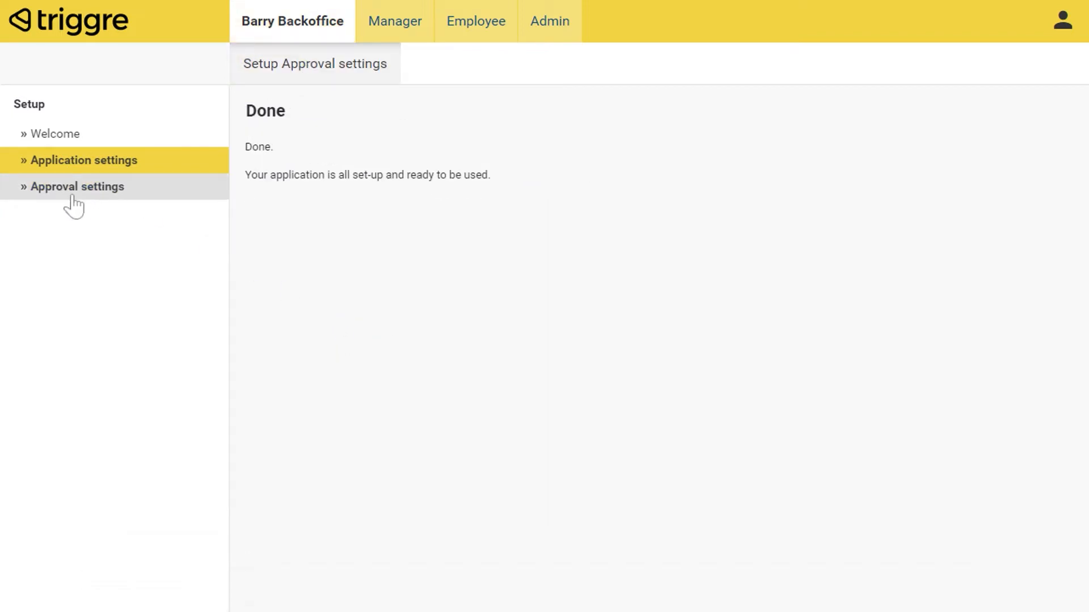
In Approval settings, add IT thresholds of 100 EUR for Junior and 1,000 EUR for Medior and Senior
left_click(76, 186)
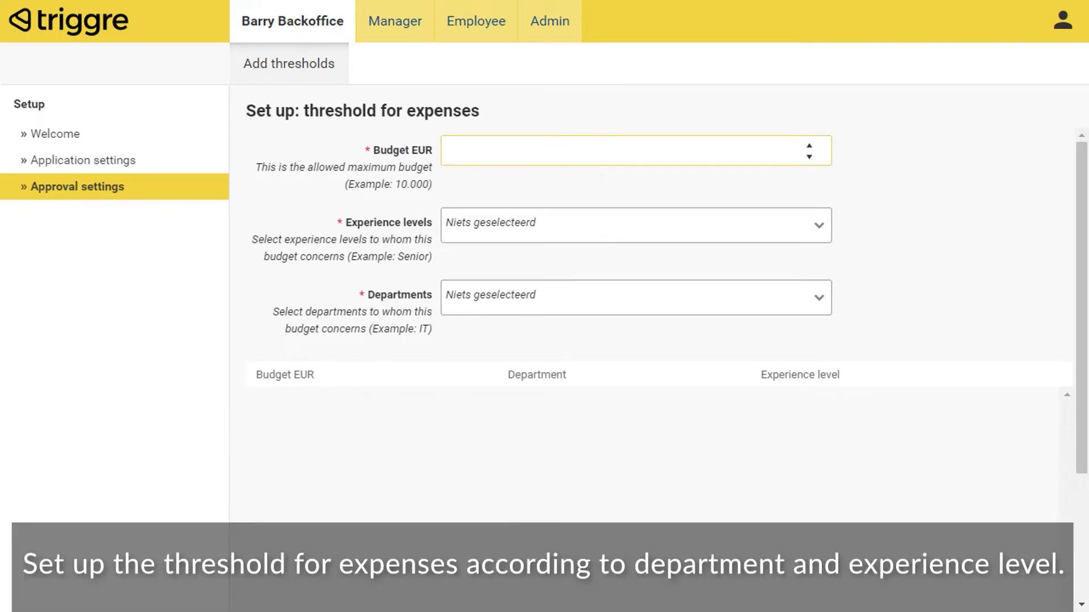
left_click(631, 224)
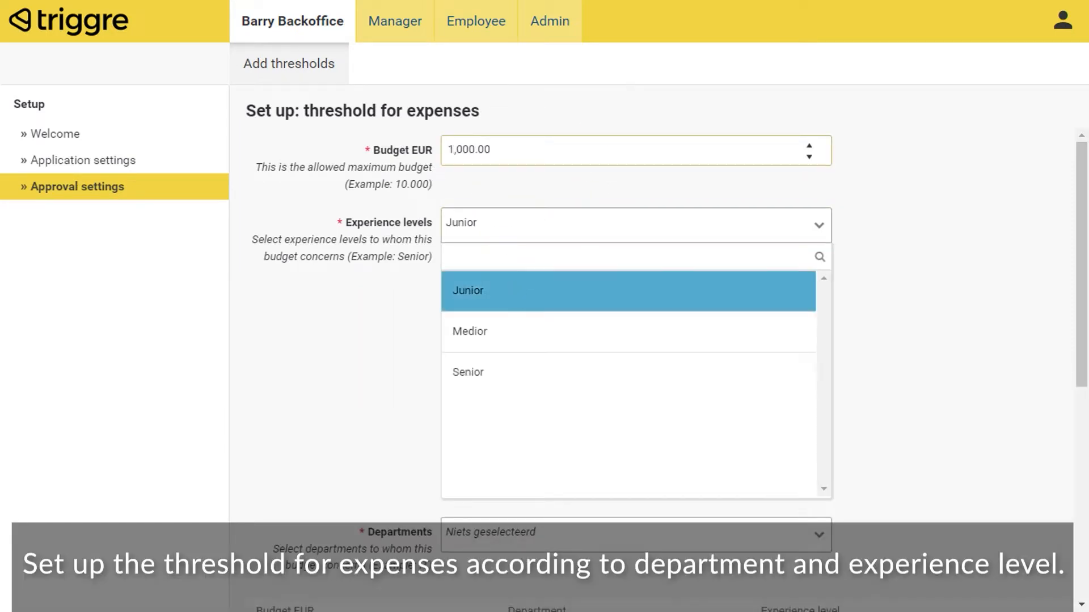
left_click(634, 298)
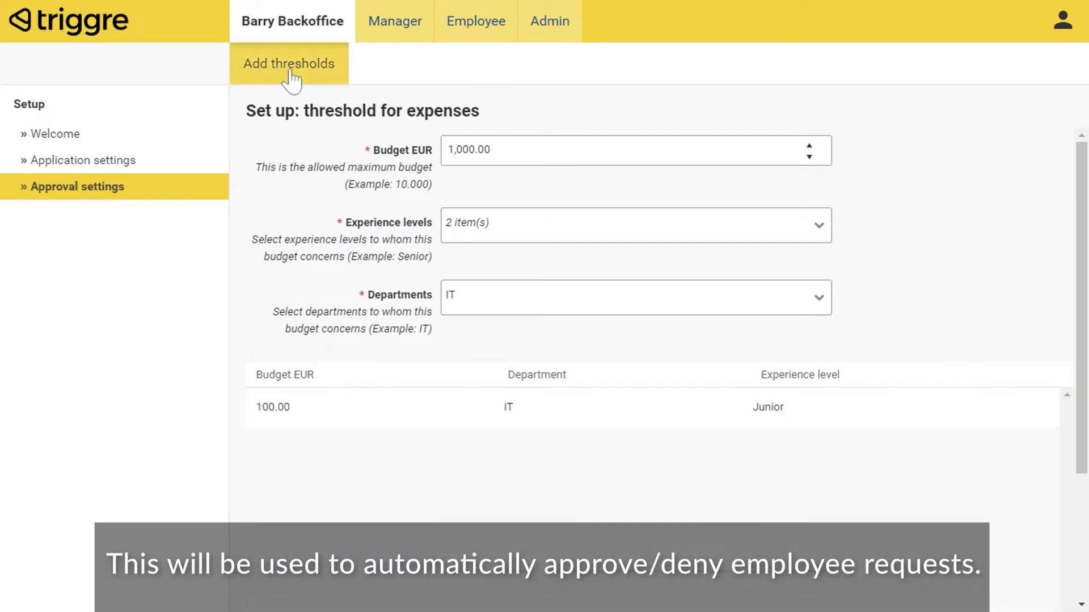
left_click(288, 63)
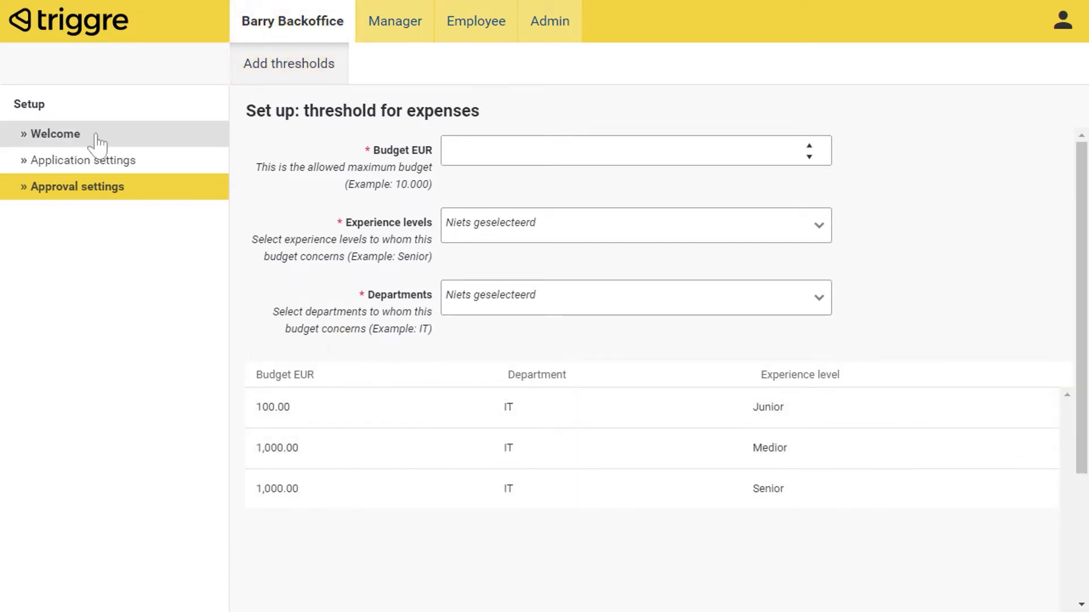
left_click(391, 20)
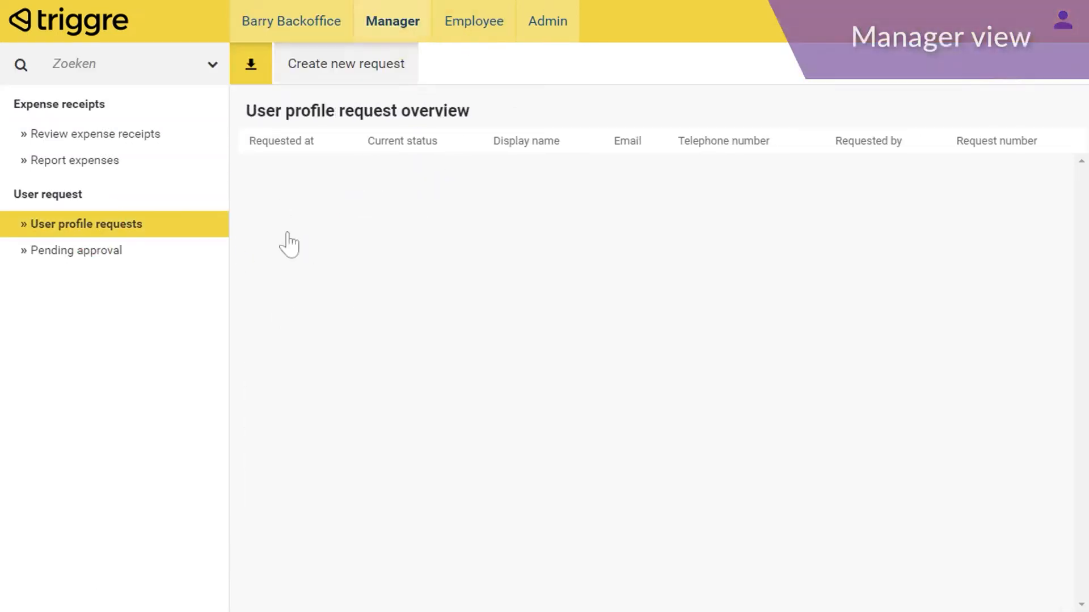
left_click(344, 64)
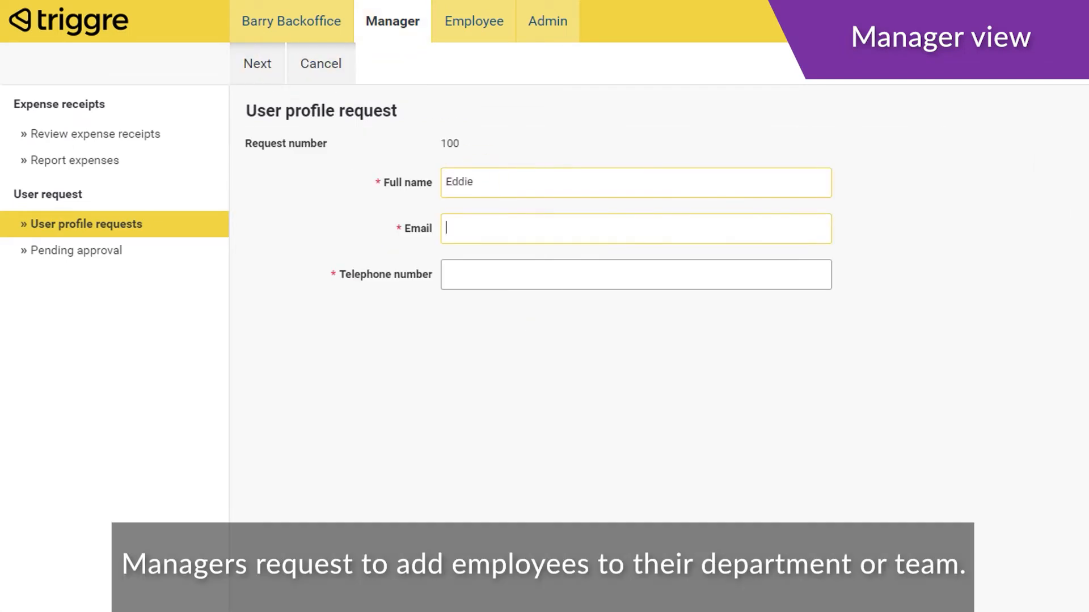
type("e.heijblom+")
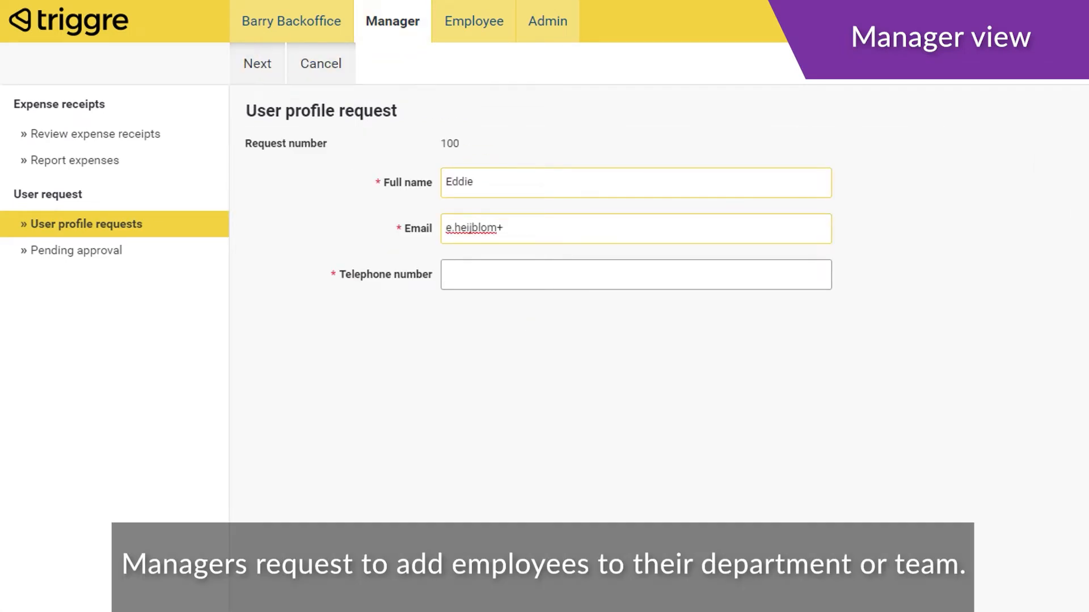
left_click(256, 63)
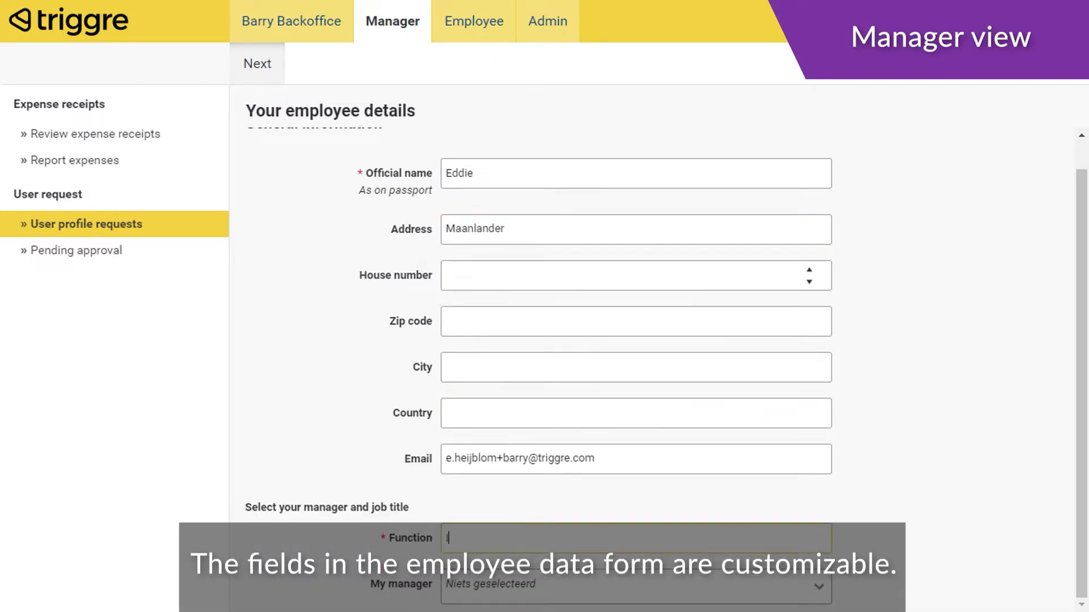
type("It consultant")
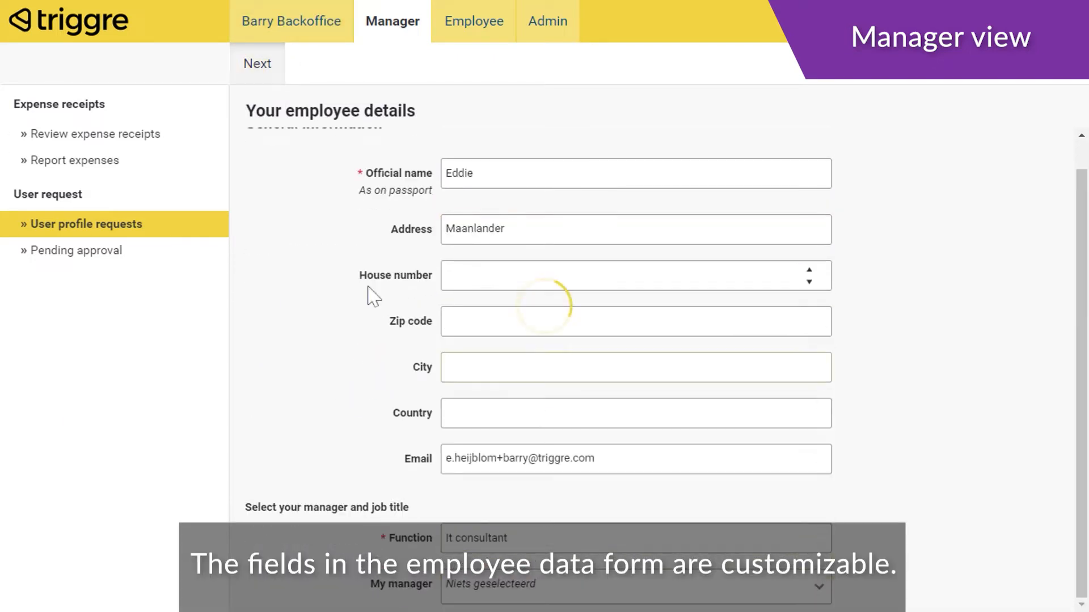
left_click(258, 64)
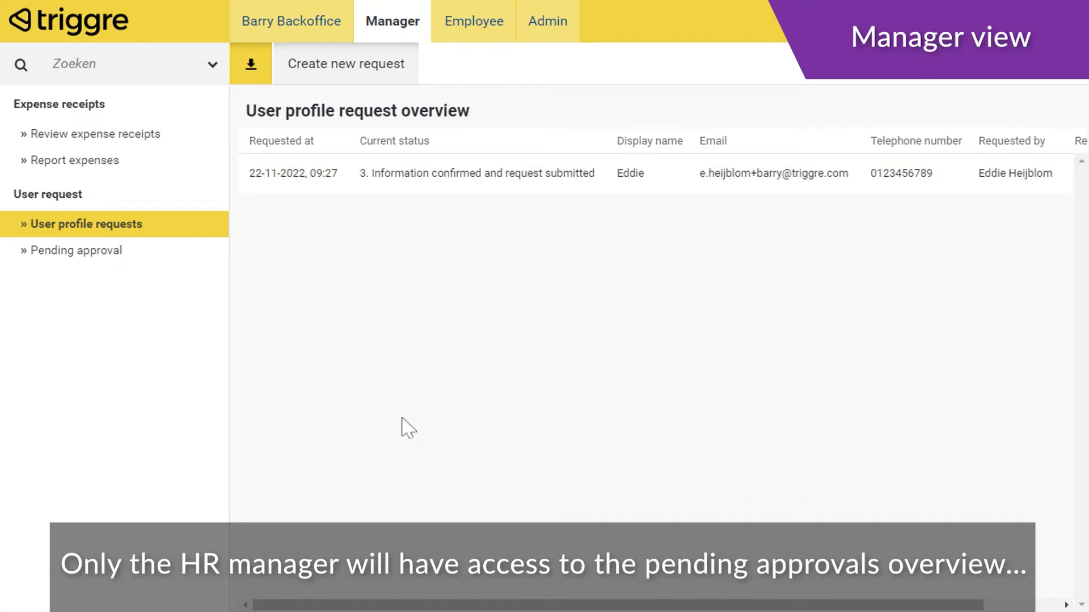
Review Eddie's pending request, set experience level Medior and the remaining details, and approve it
left_click(76, 249)
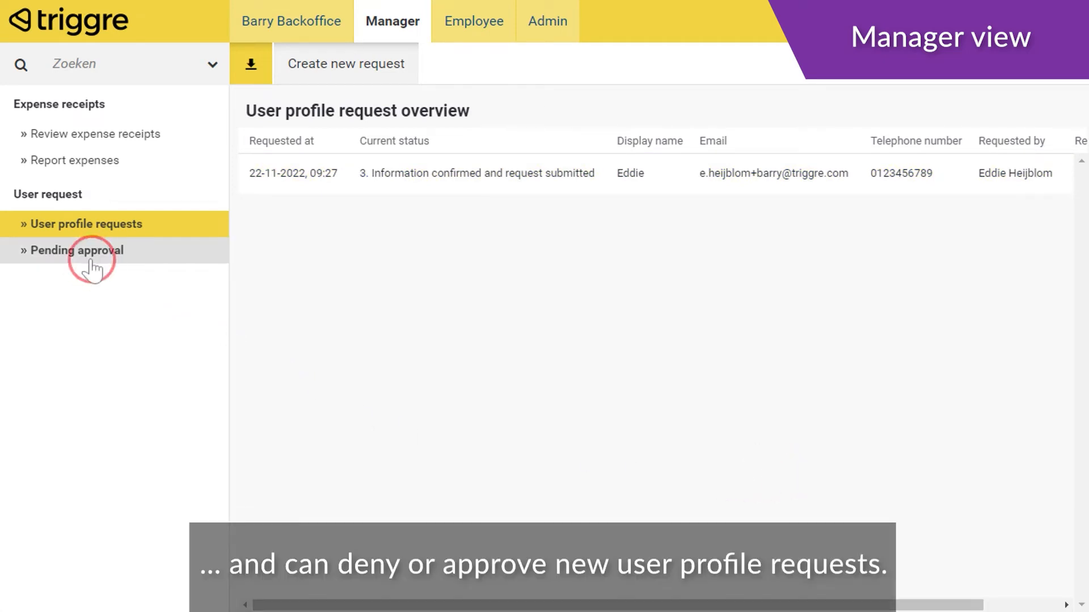
left_click(76, 249)
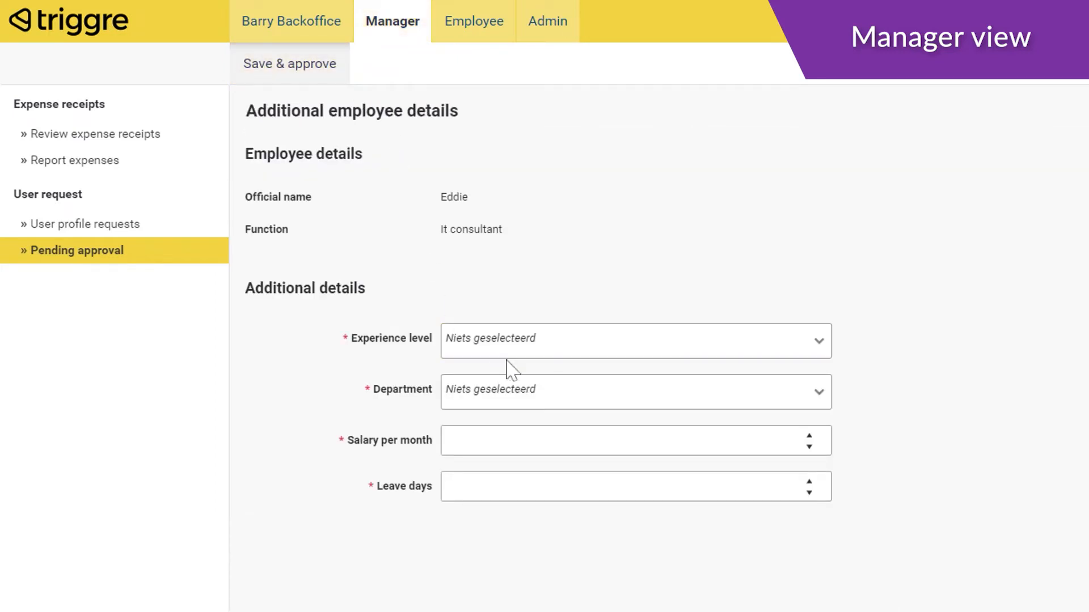
left_click(634, 340)
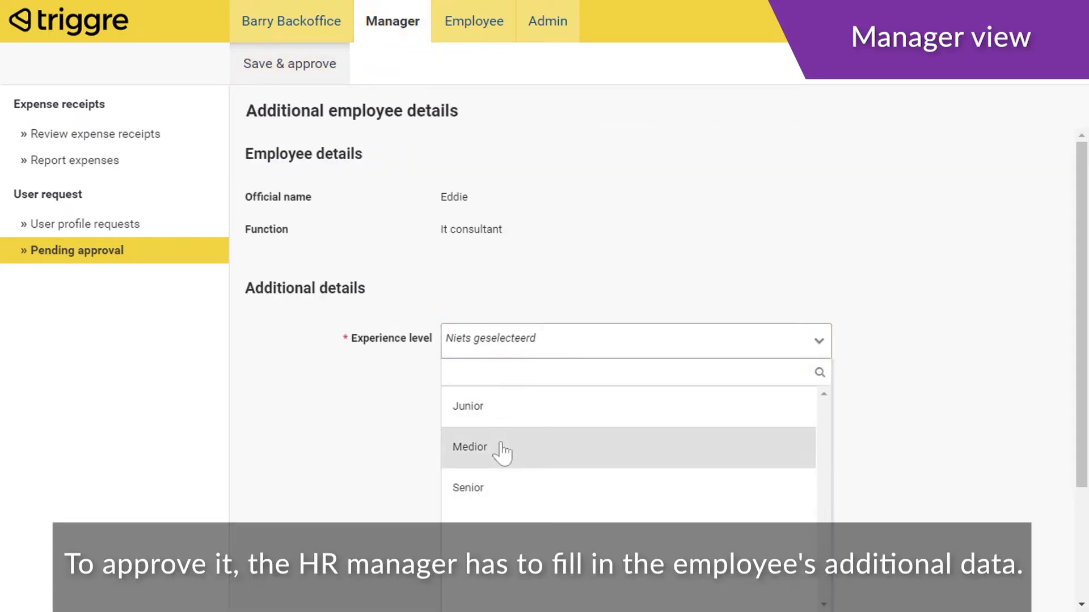
left_click(469, 446)
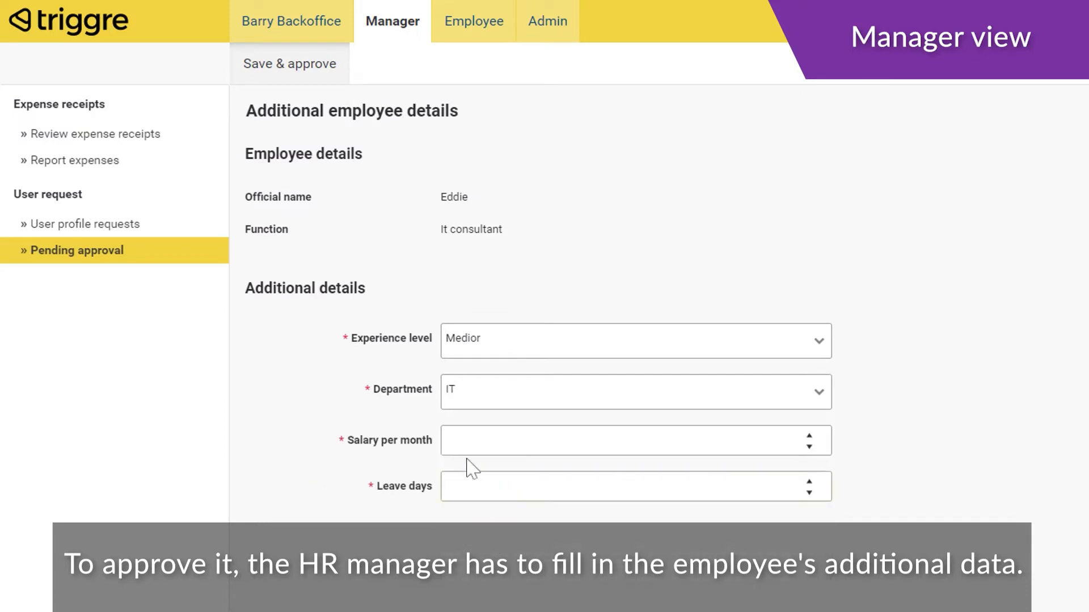
type("1")
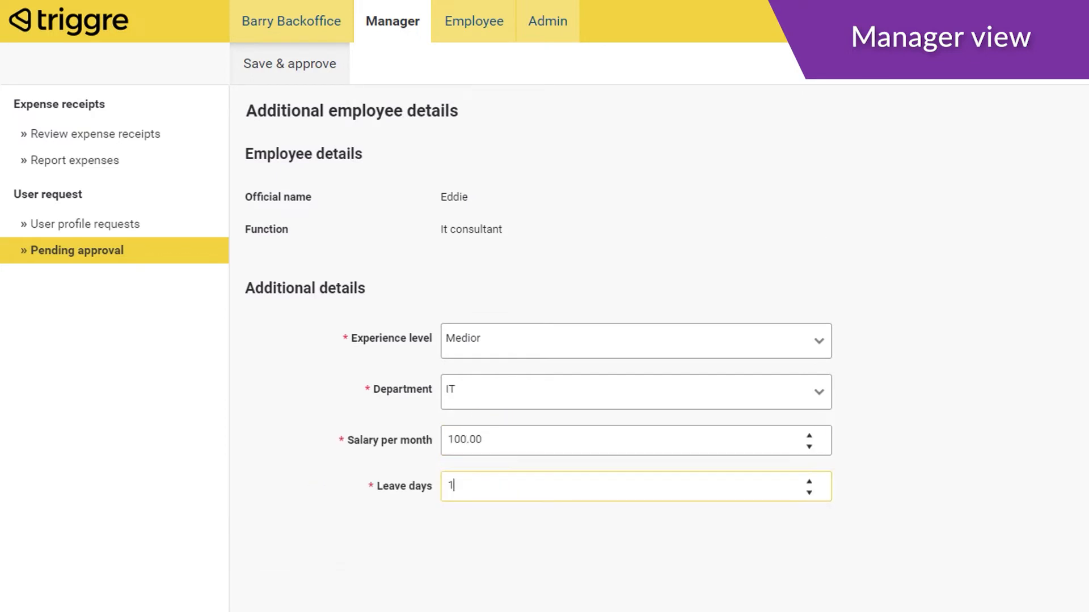
left_click(289, 63)
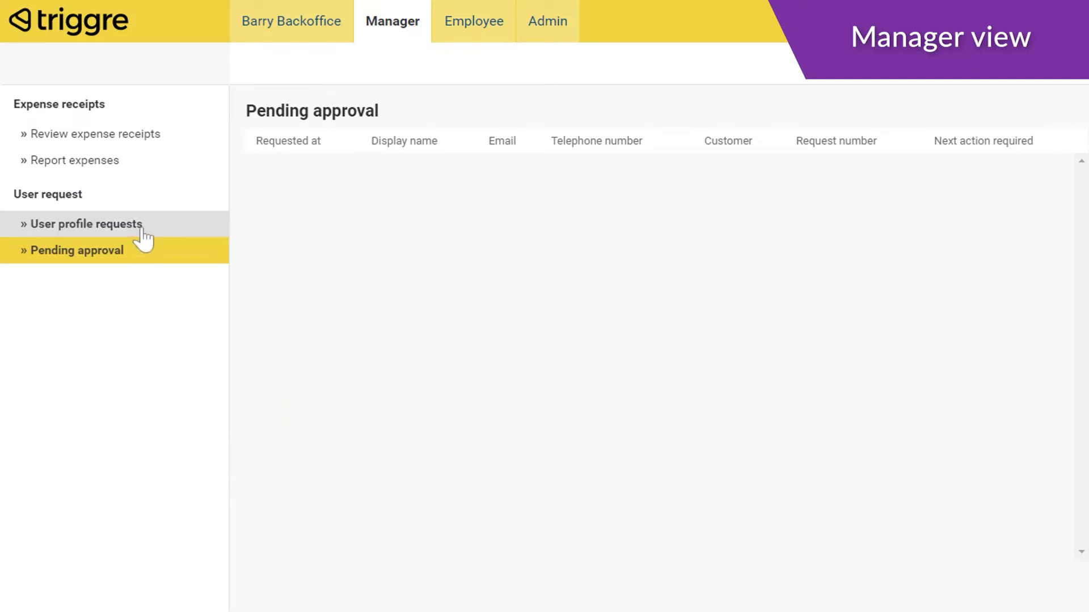
Show the user profile requests overview with the request approved by manager
left_click(85, 224)
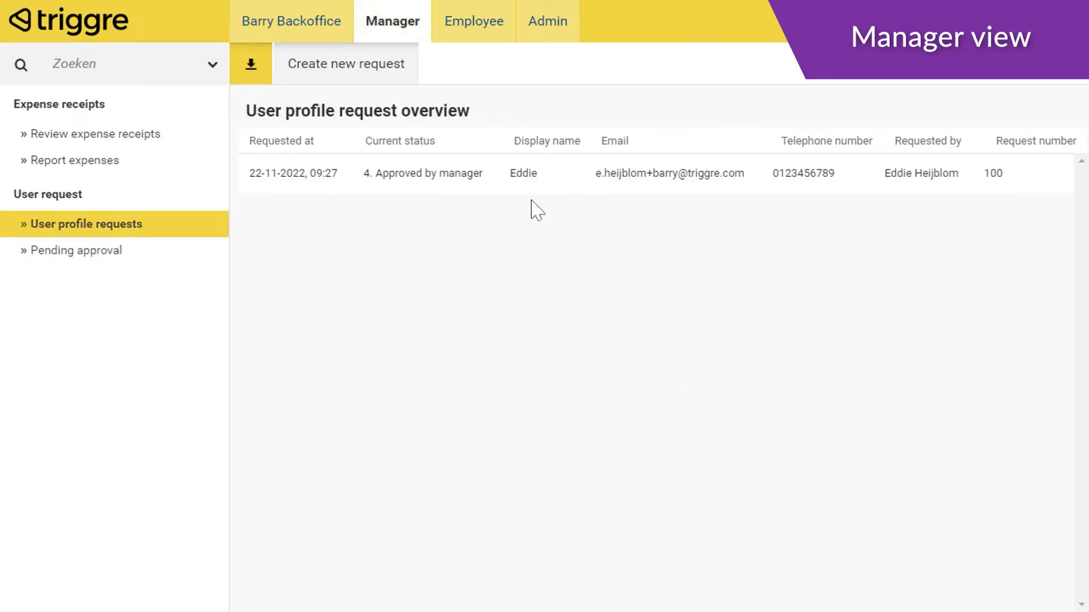
left_click(521, 173)
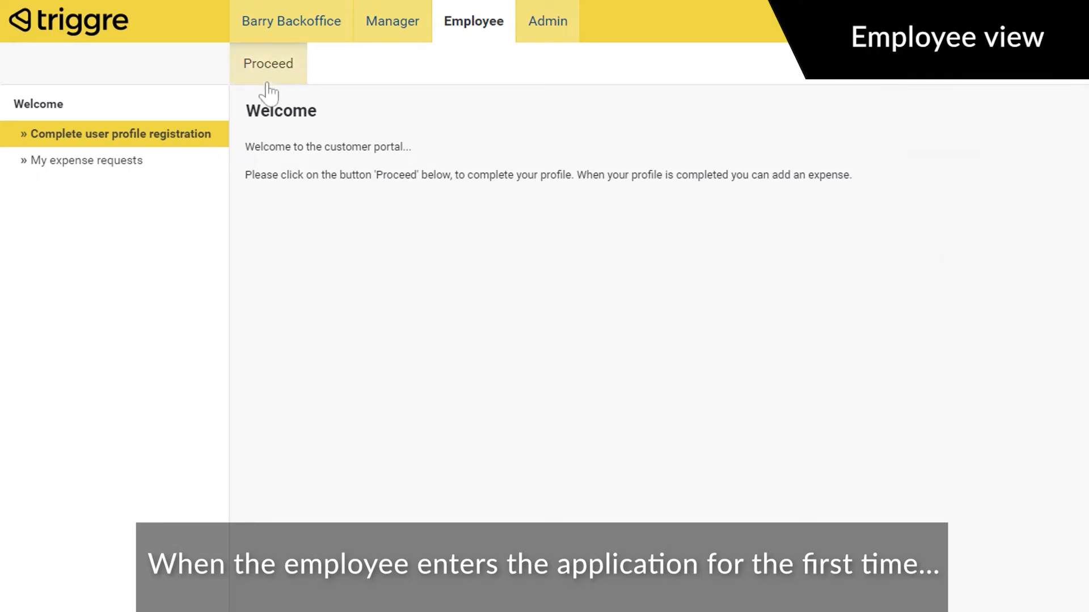
As the employee, proceed, accept the signed terms and conditions, and go to expense requests
left_click(267, 64)
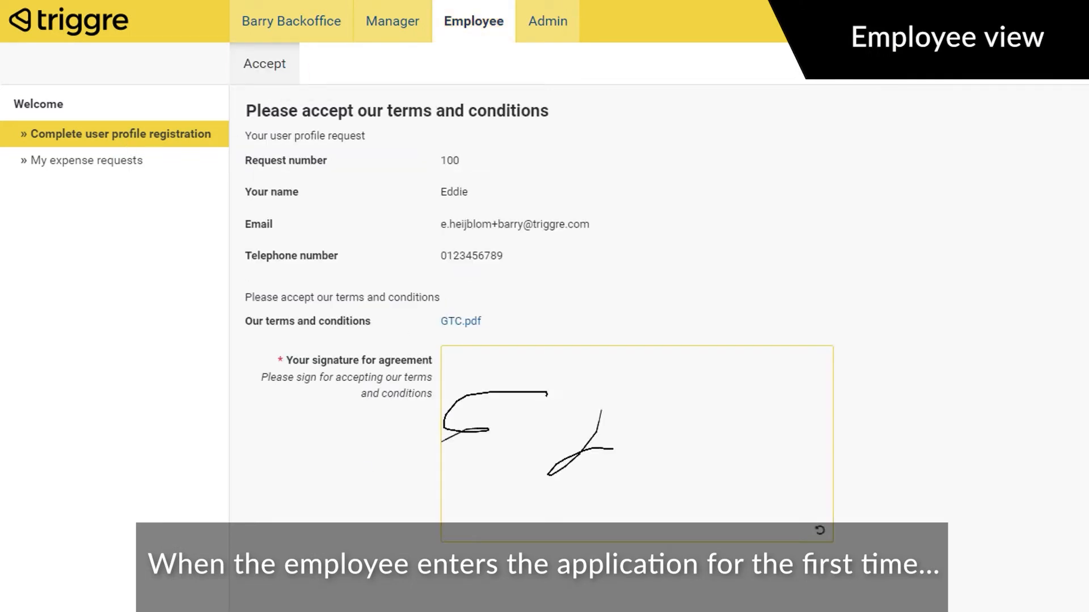
left_click(264, 64)
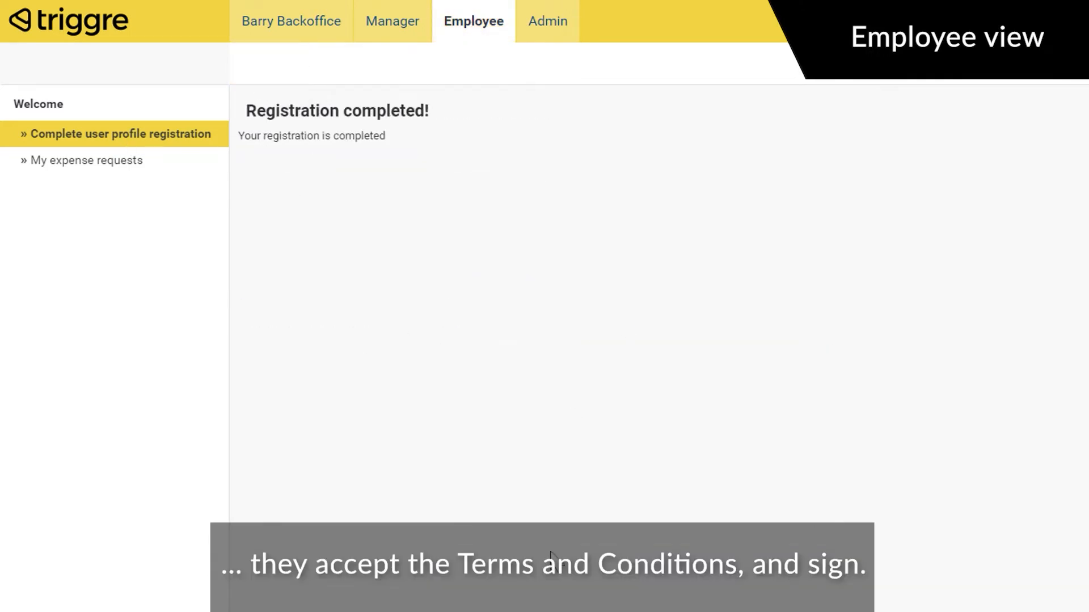
mouse_move(86, 160)
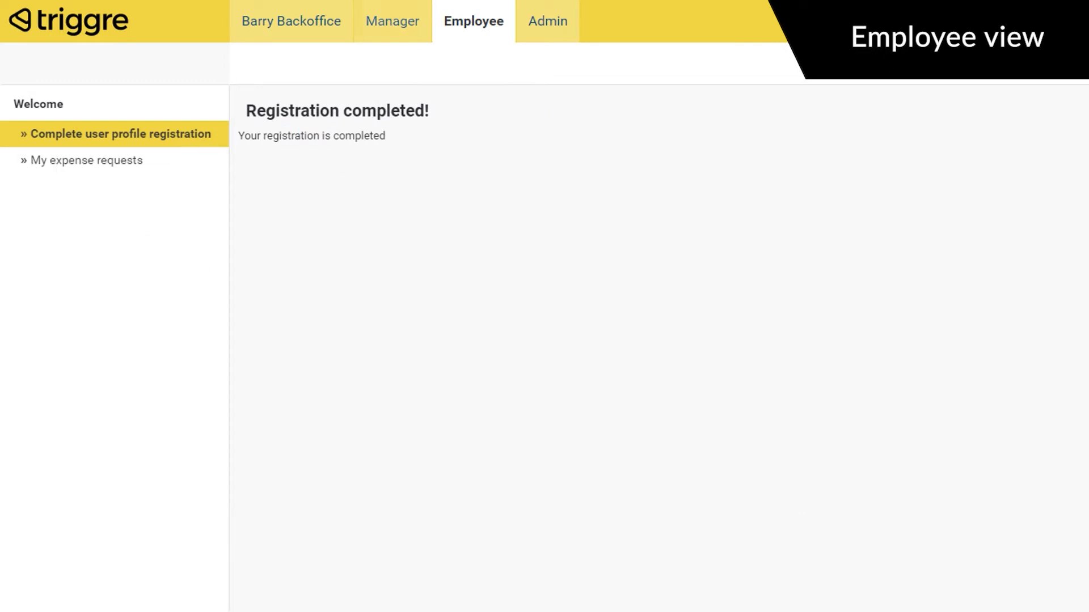
left_click(86, 160)
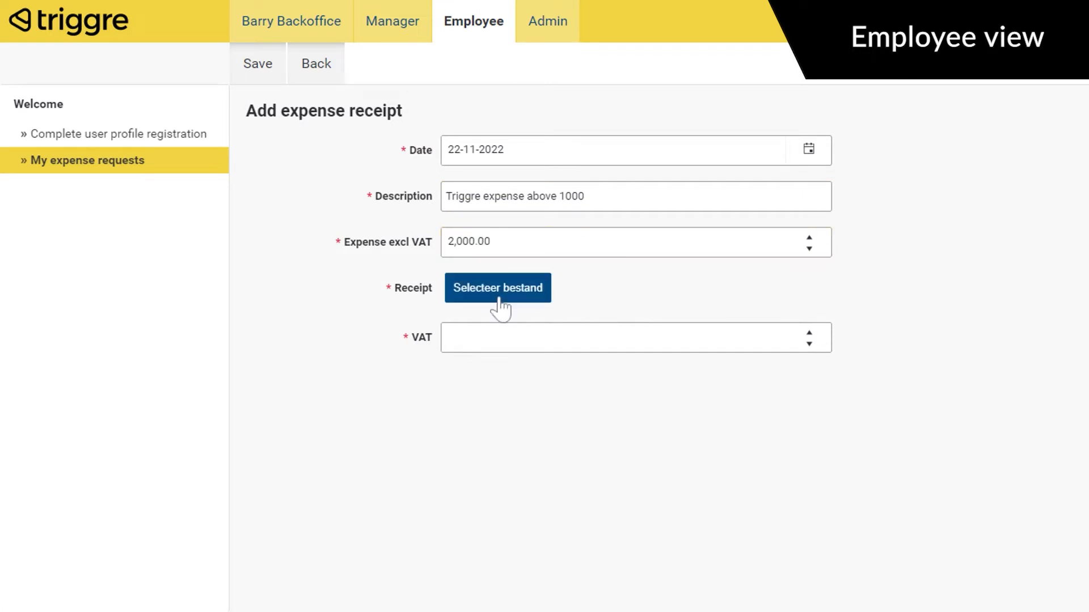
Attach Example Invoice 2.pdf to the 2,000.00 expense and save it, then switch to the Manager area
left_click(497, 287)
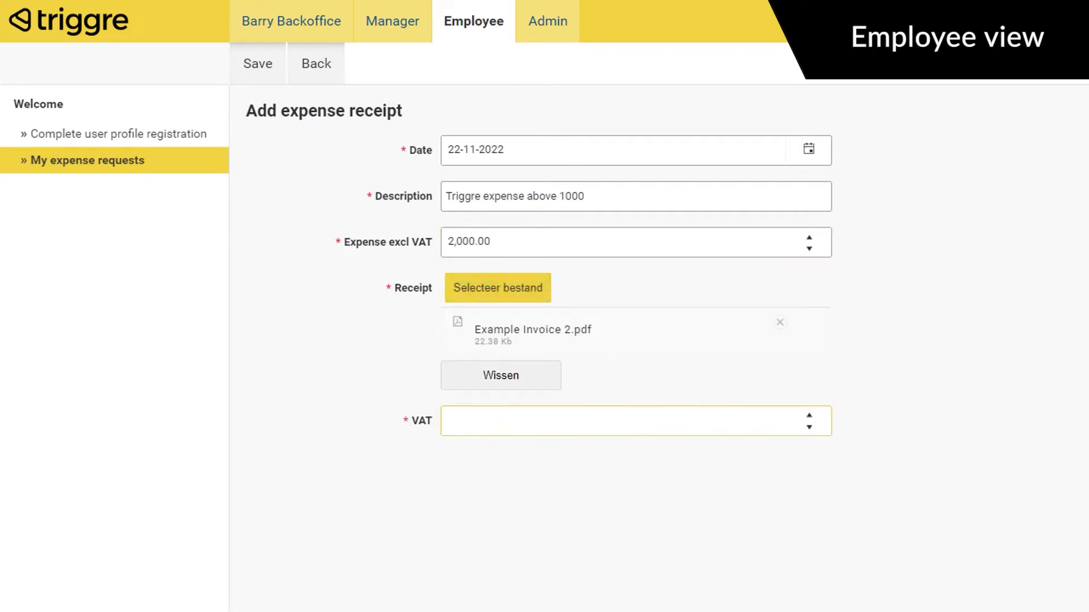
left_click(257, 64)
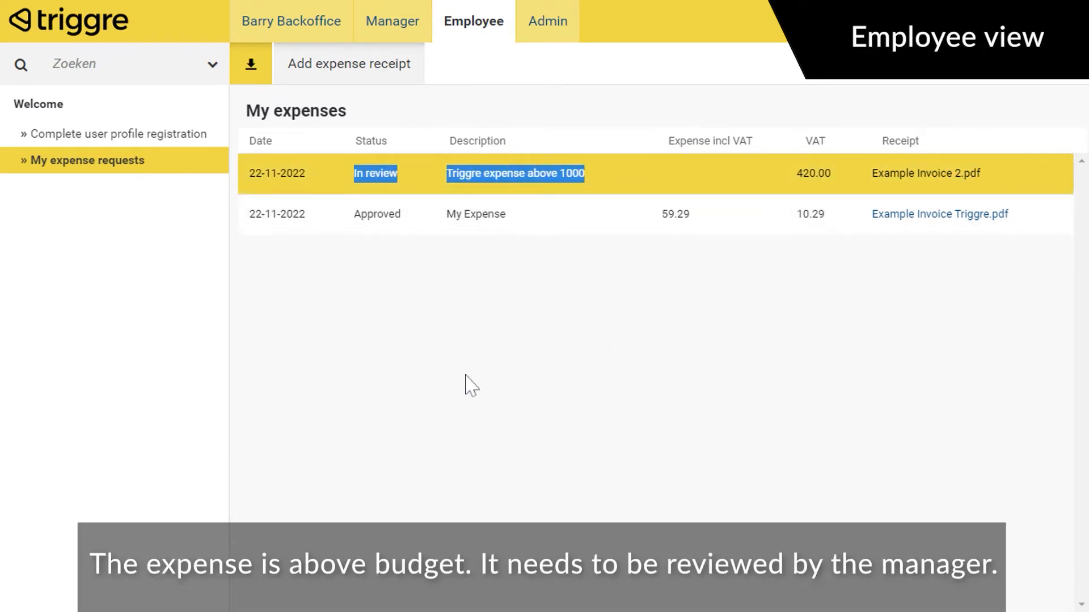
left_click(391, 21)
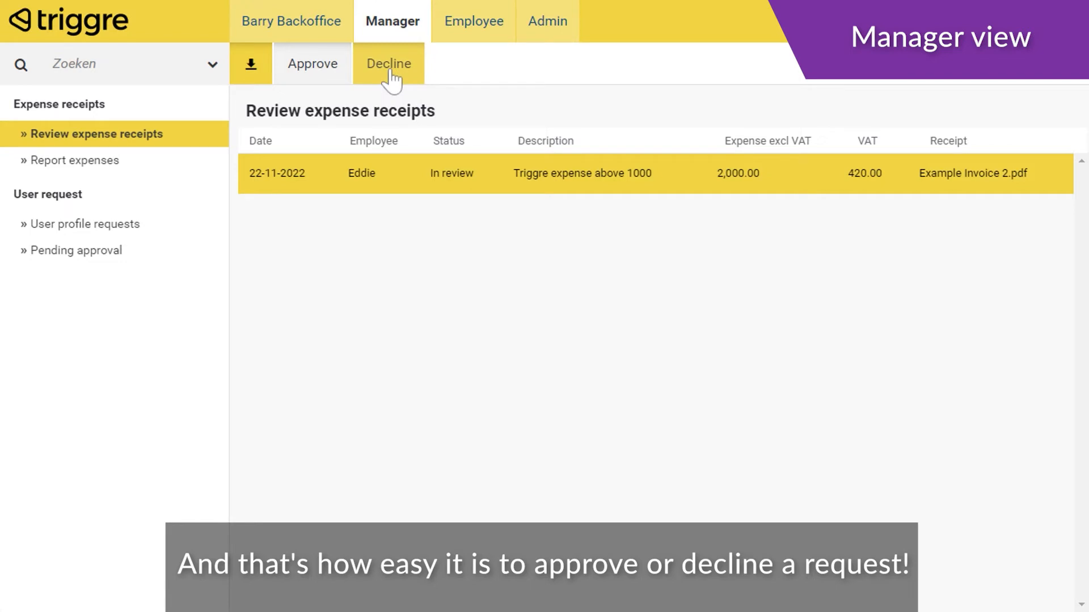
Bring up the Review expense receipts list with the above-budget expense awaiting a decision
left_click(387, 63)
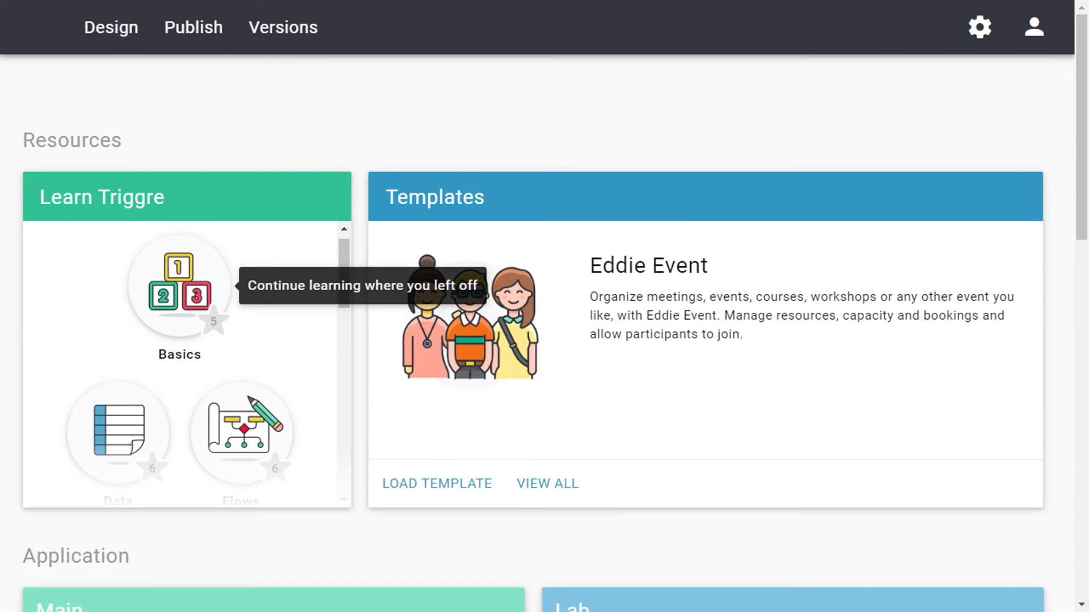
Go to the Design area and show the list of user flows
left_click(110, 27)
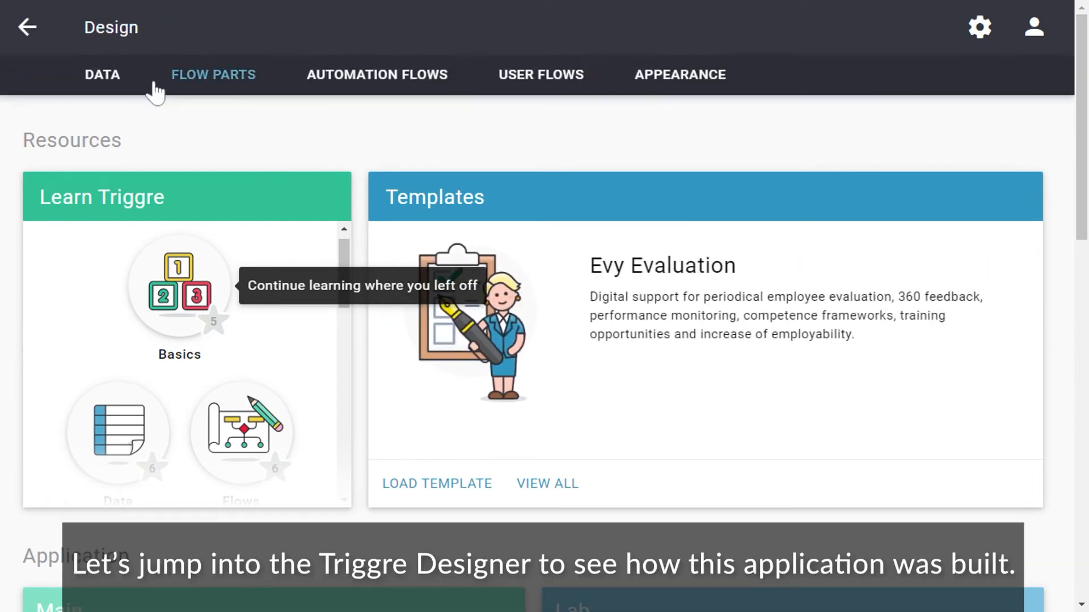
mouse_move(541, 75)
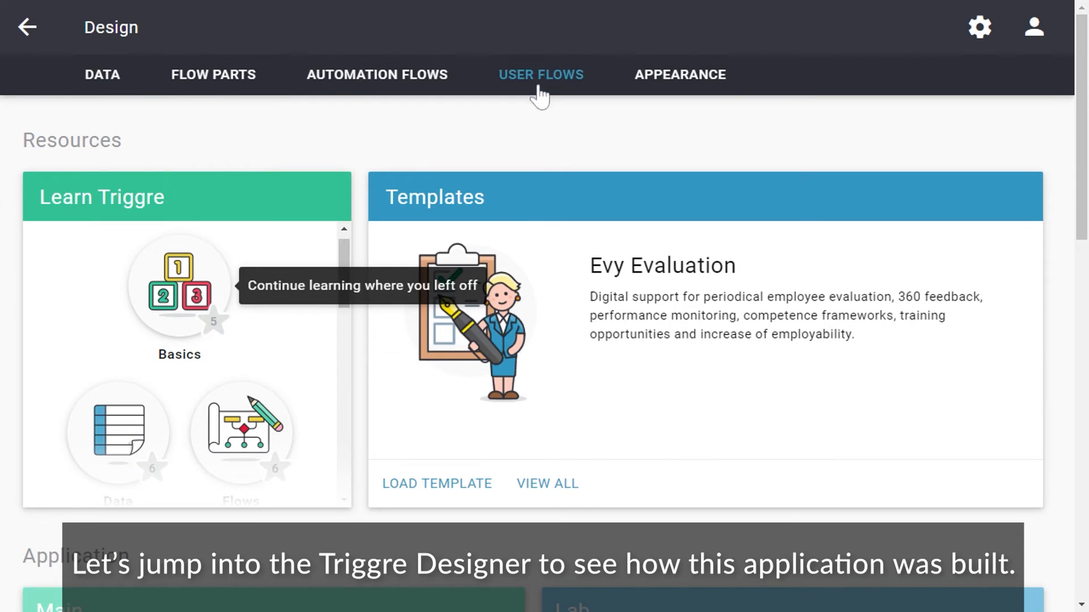
left_click(540, 75)
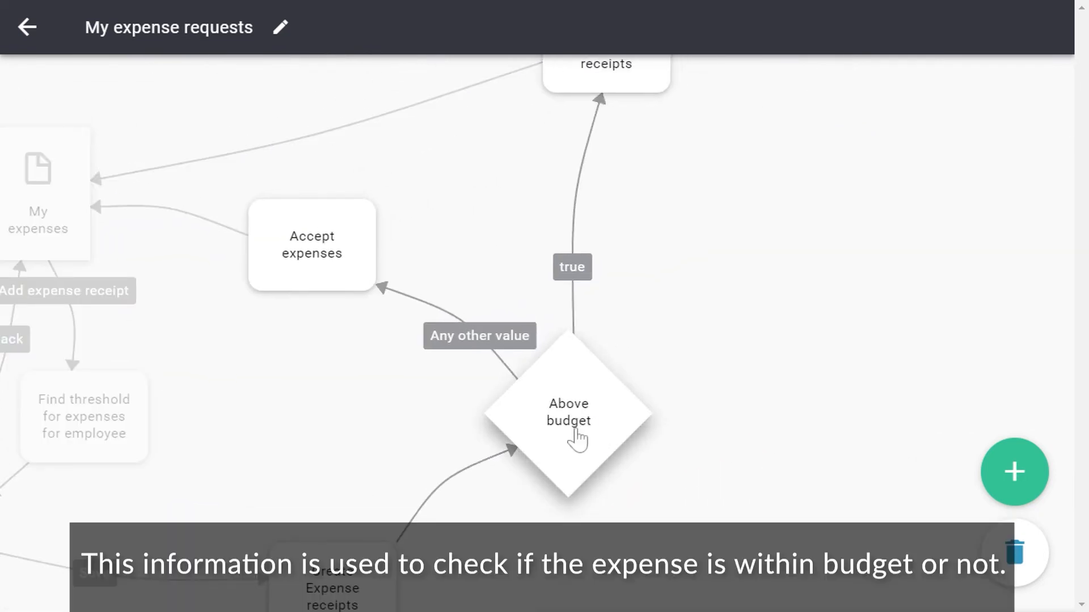
mouse_move(493, 376)
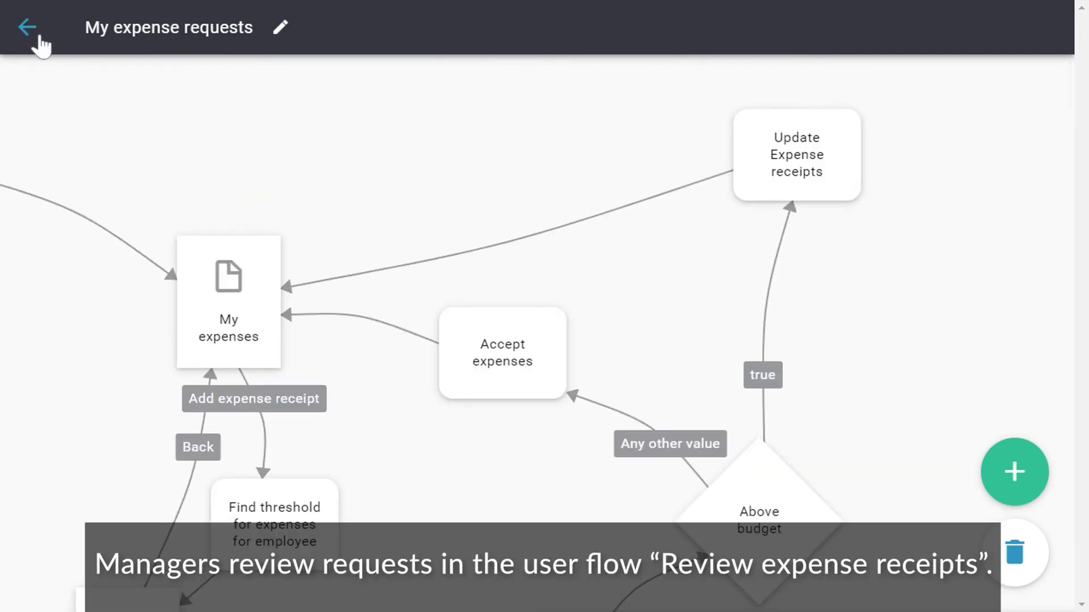
Return to the user flows list and select the Review expense receipts flow
left_click(26, 27)
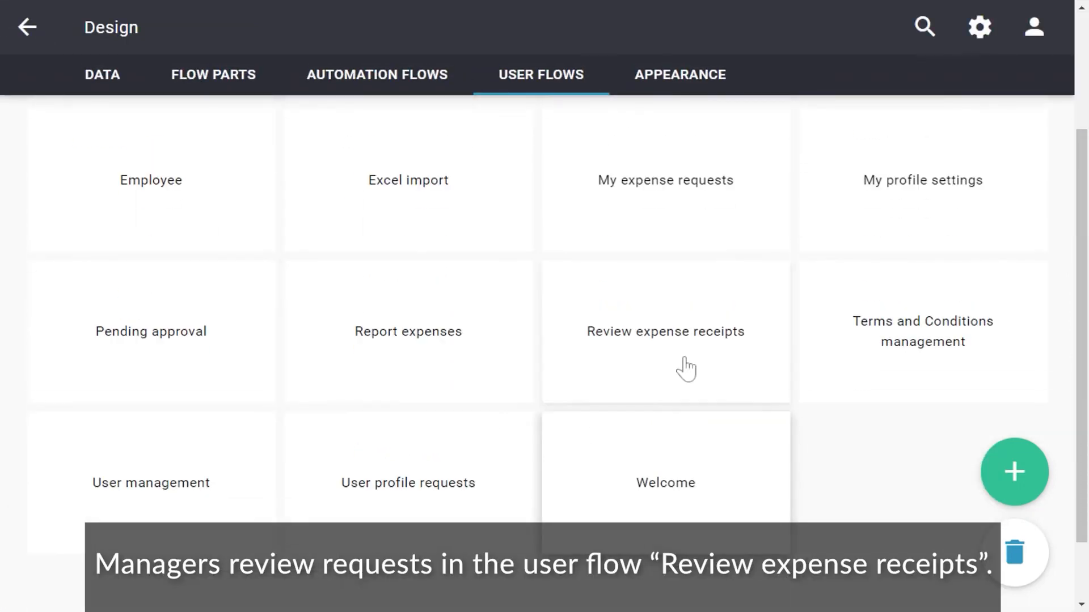
left_click(665, 332)
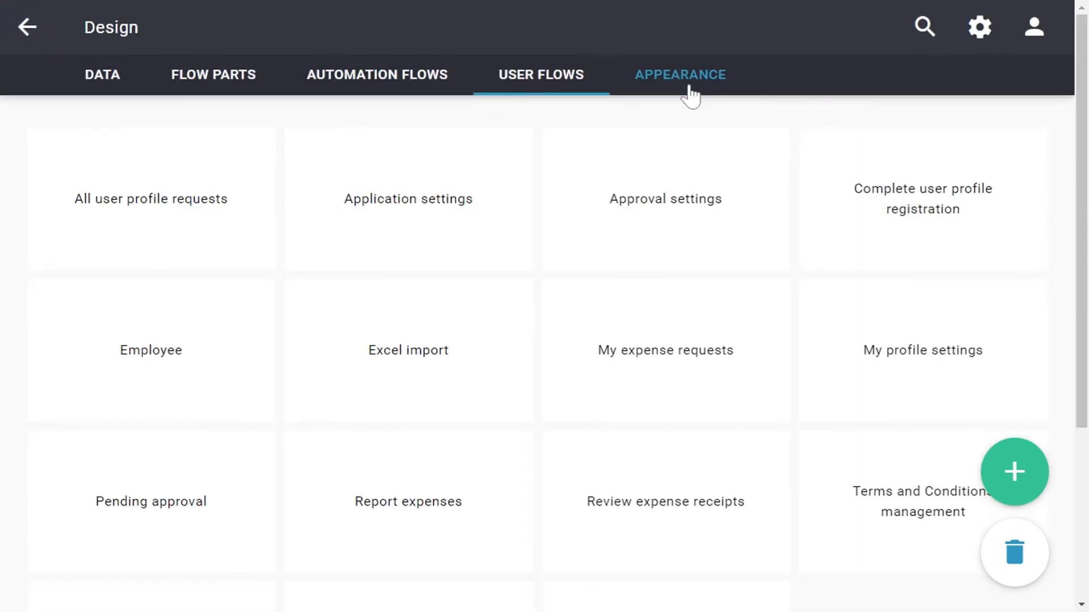
From Flow parts, load Accept expenses, view the Expense incl VAT step and edit Update expense receipt
left_click(213, 75)
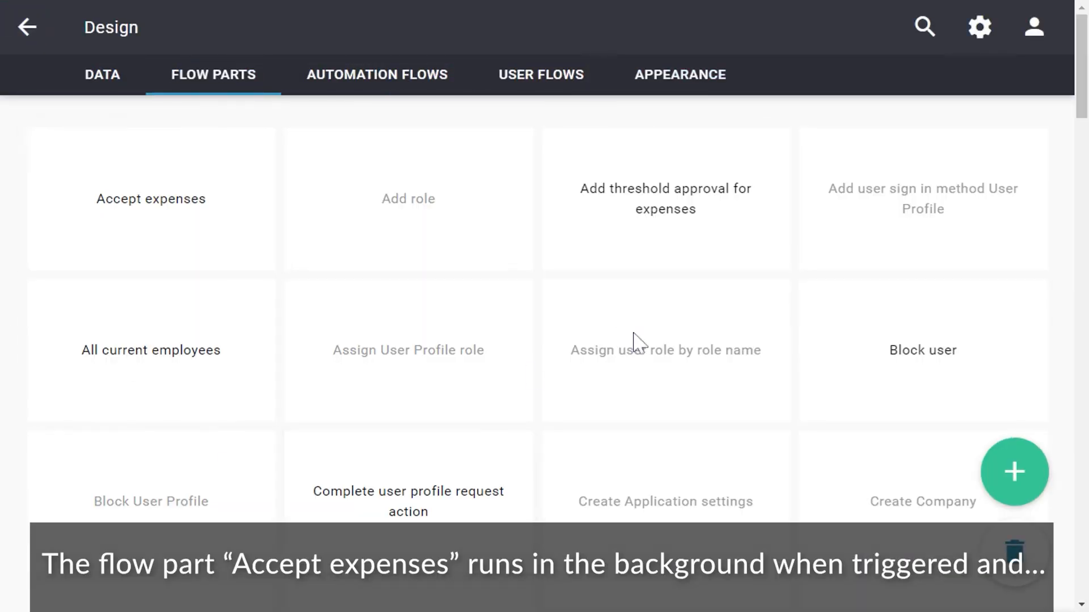
left_click(151, 199)
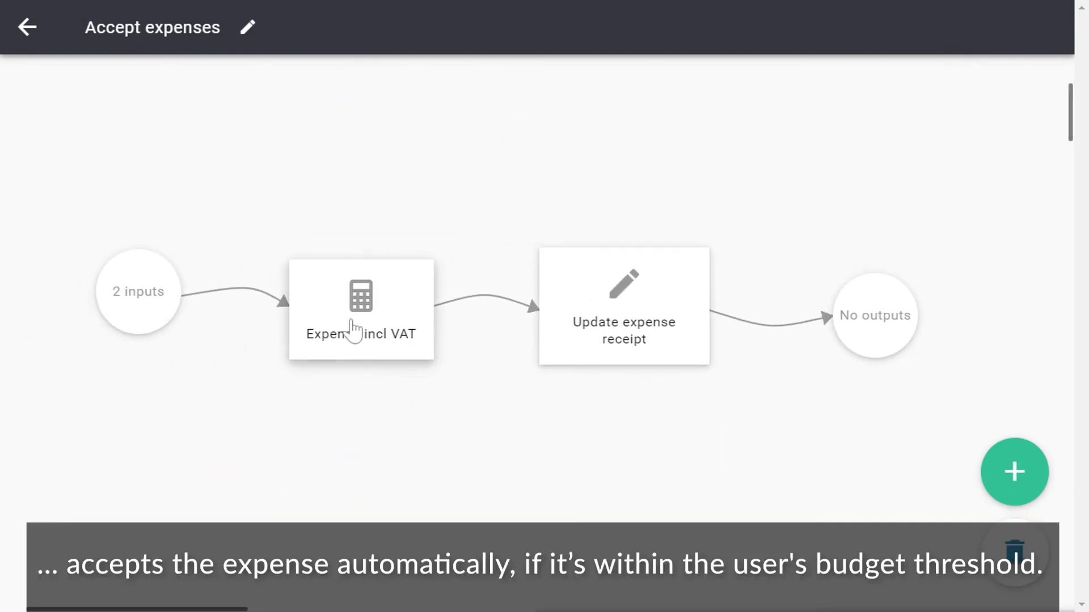
left_click(361, 308)
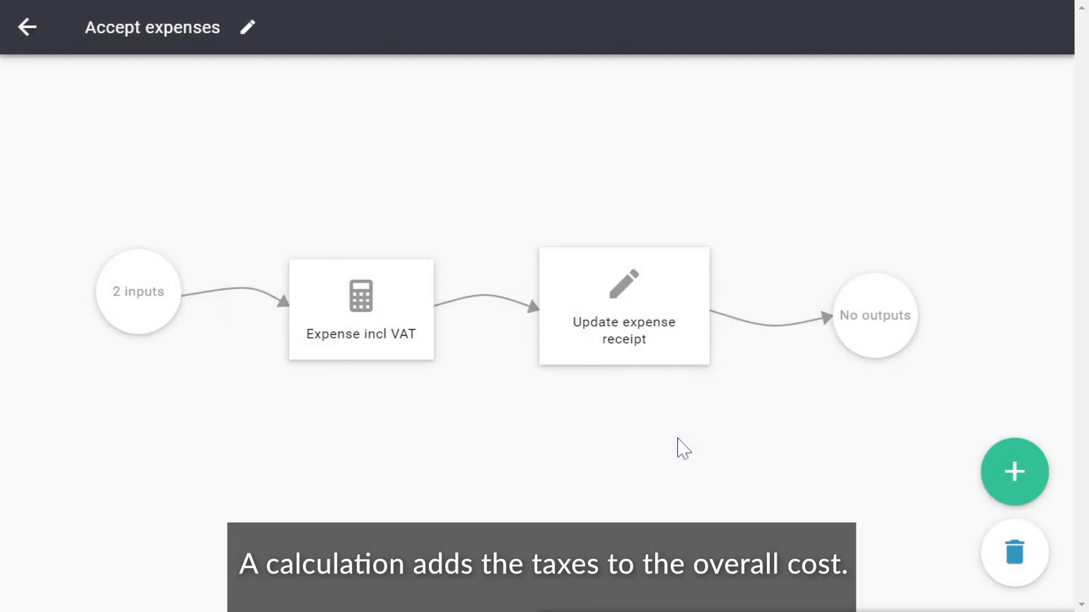
left_click(622, 305)
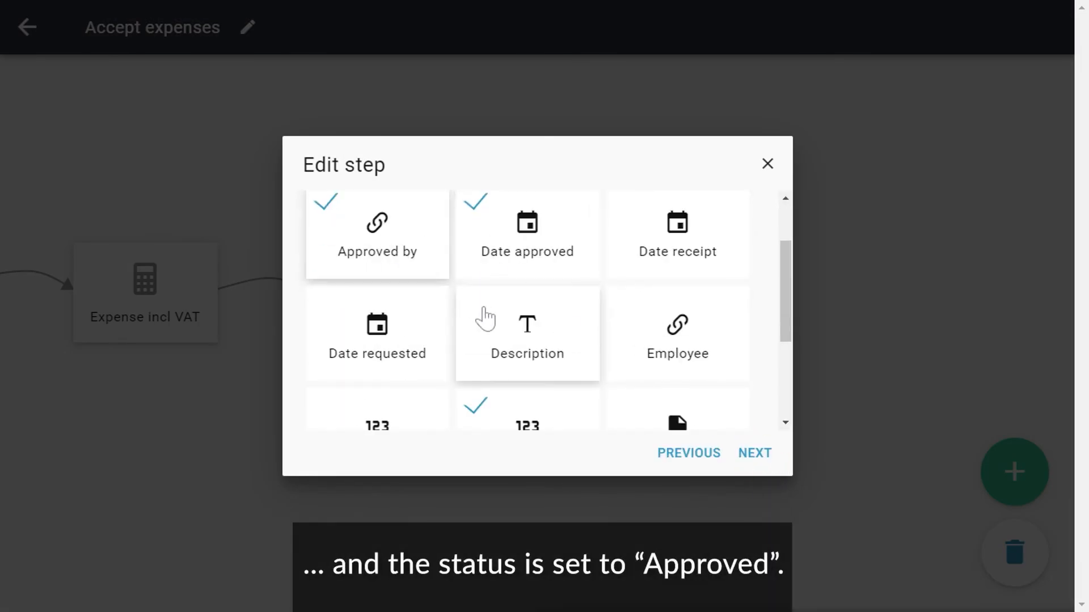
Keep Status as a specific pick list value Approved and finish the Edit step dialog
scroll("down", 3)
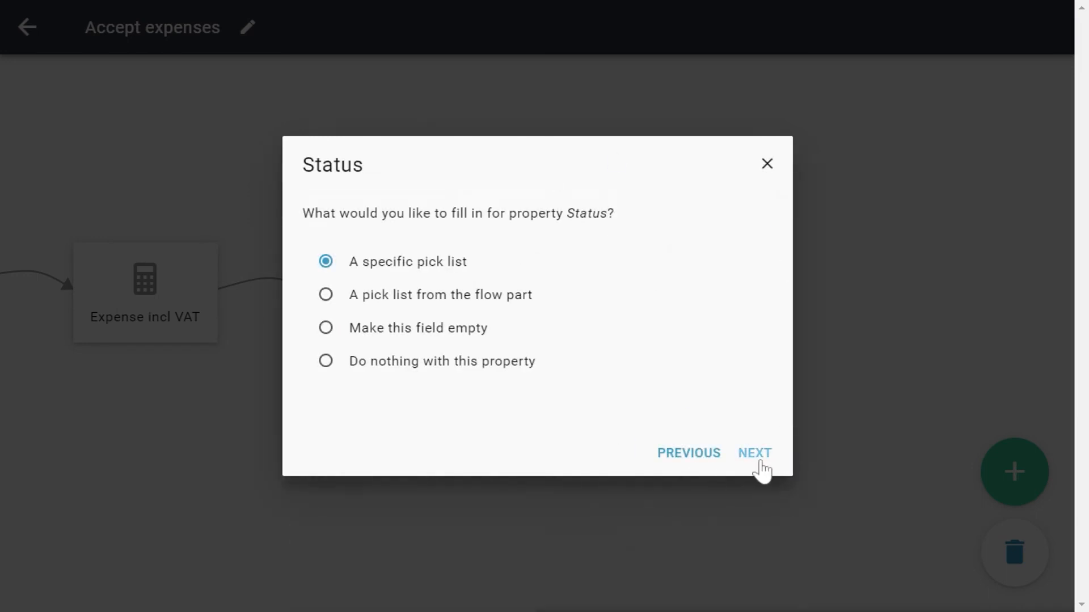
left_click(755, 453)
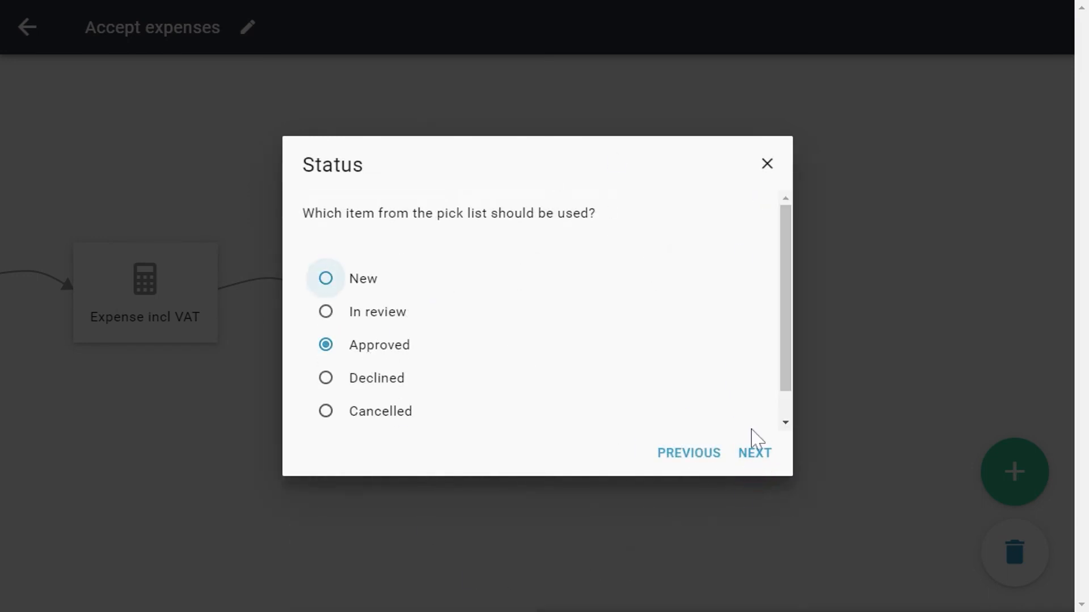
left_click(754, 453)
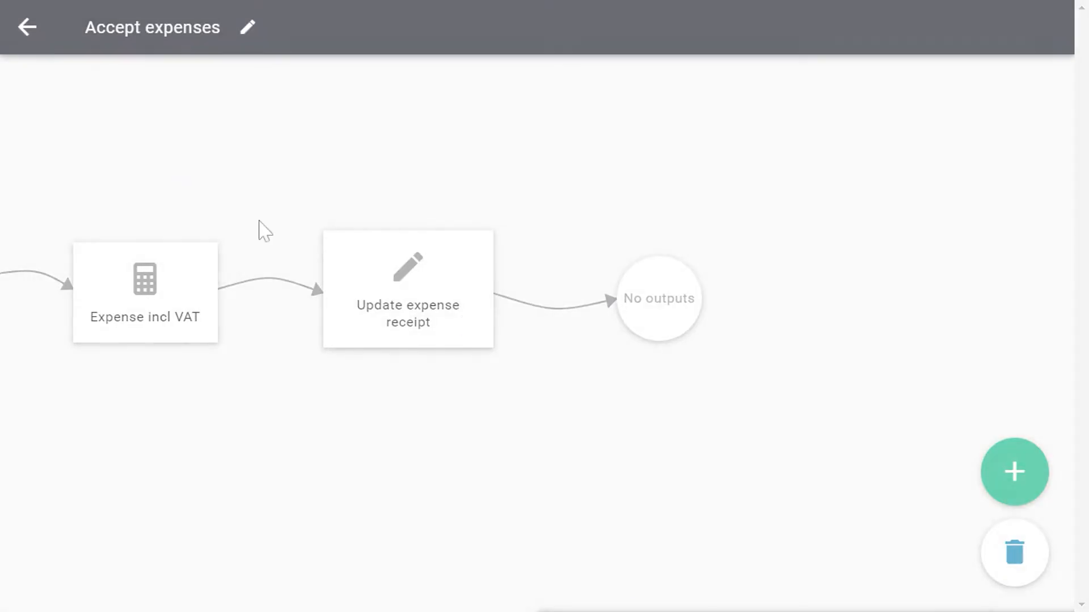